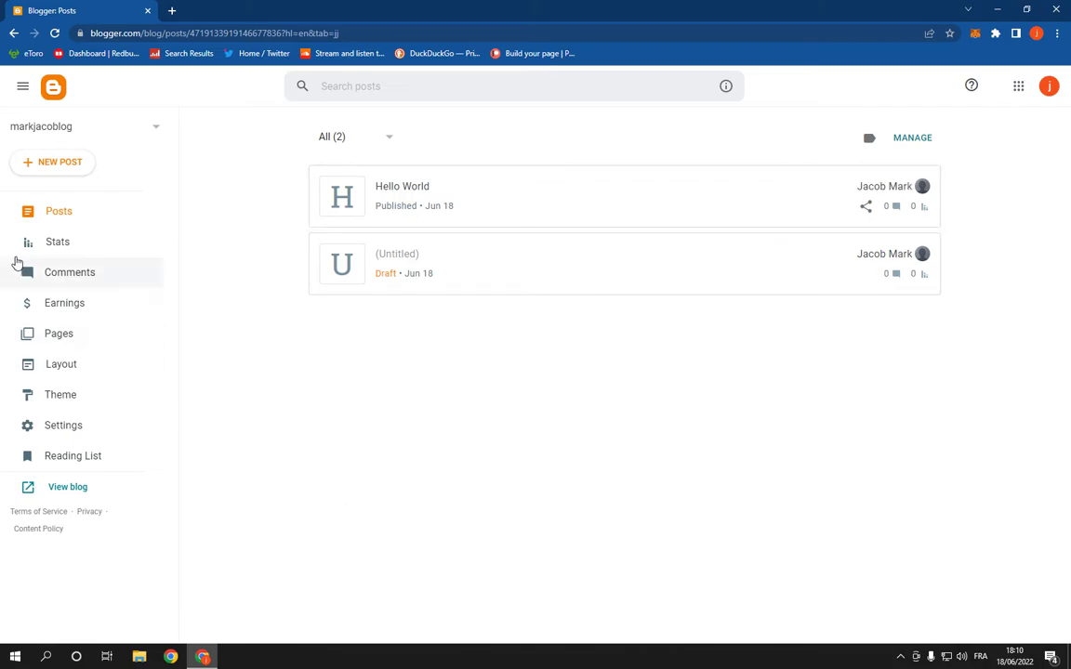
- Go to the Layout page of markjacoblog from the left navigation
click(61, 362)
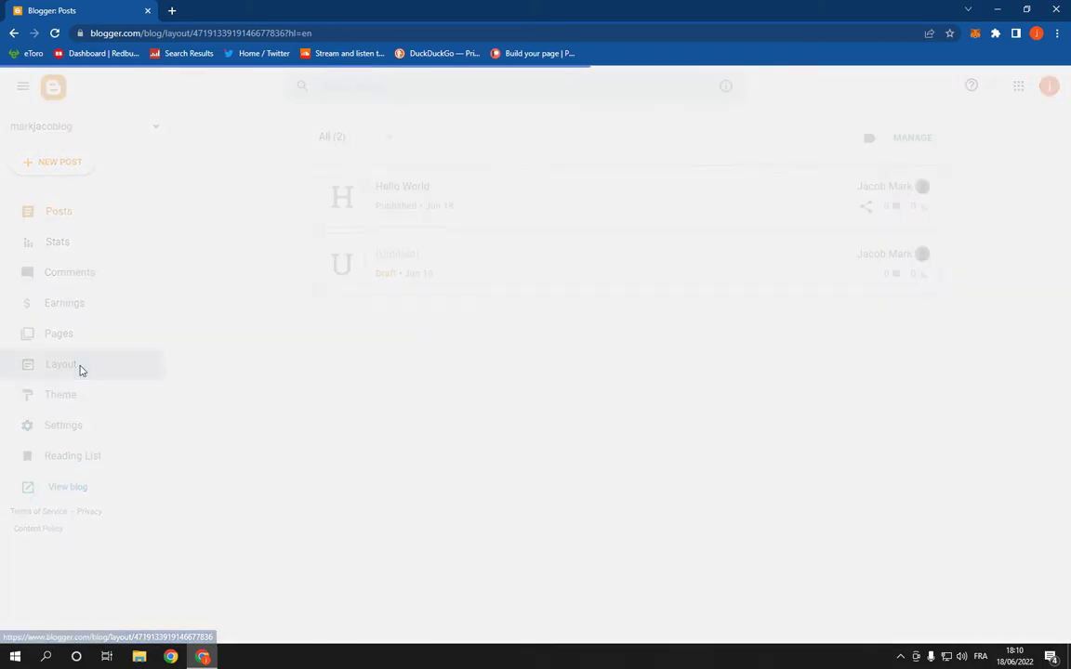
click(61, 362)
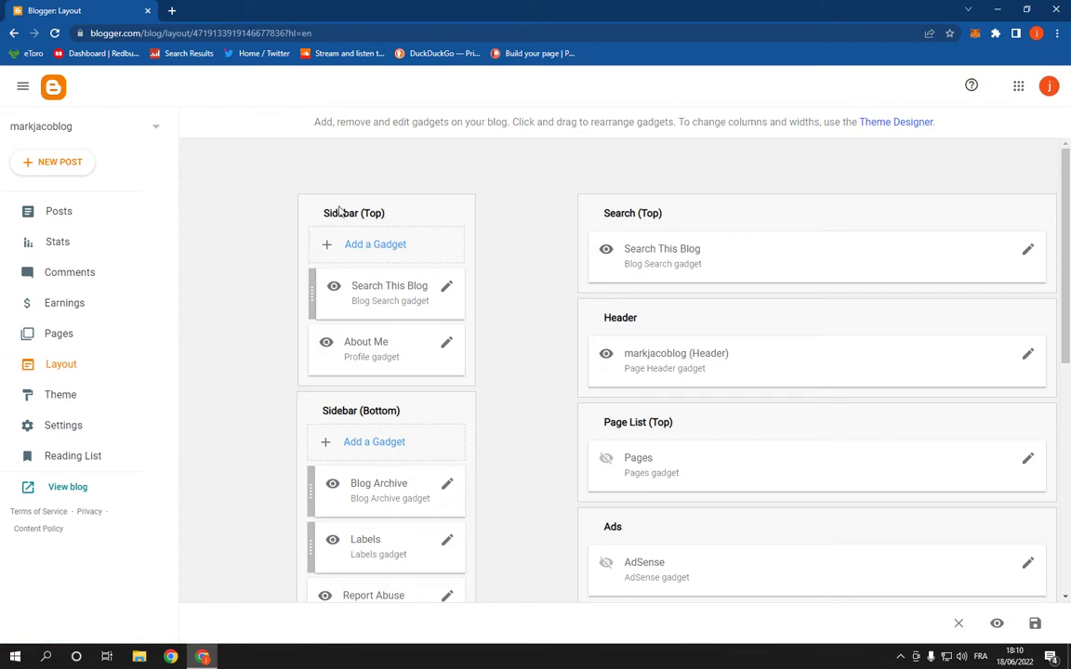
mouse_move(442, 418)
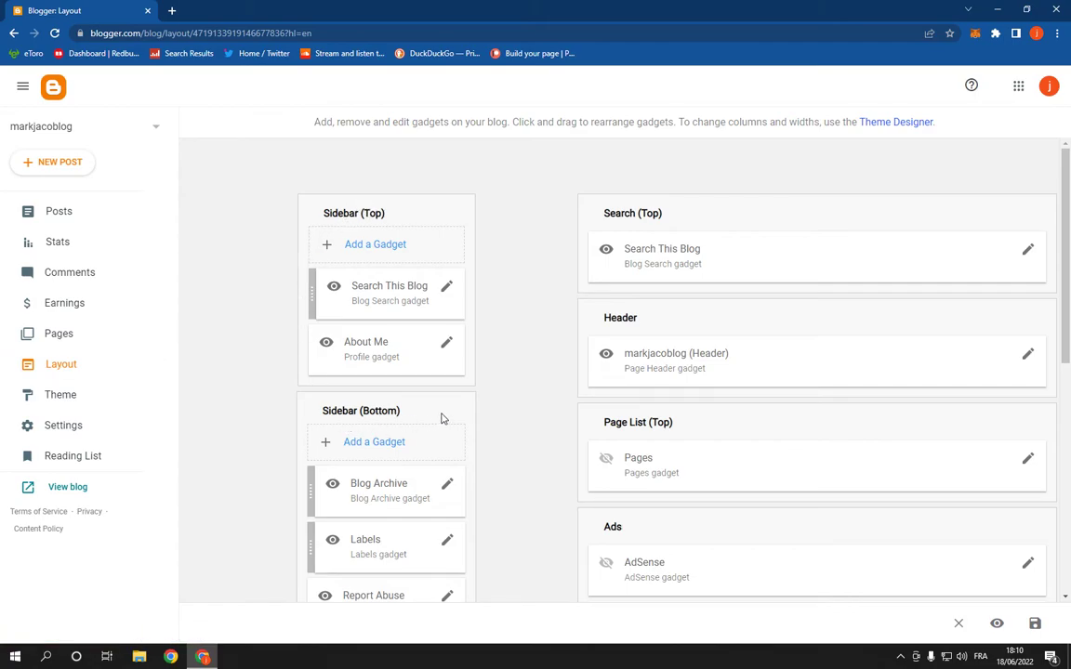
mouse_move(375, 246)
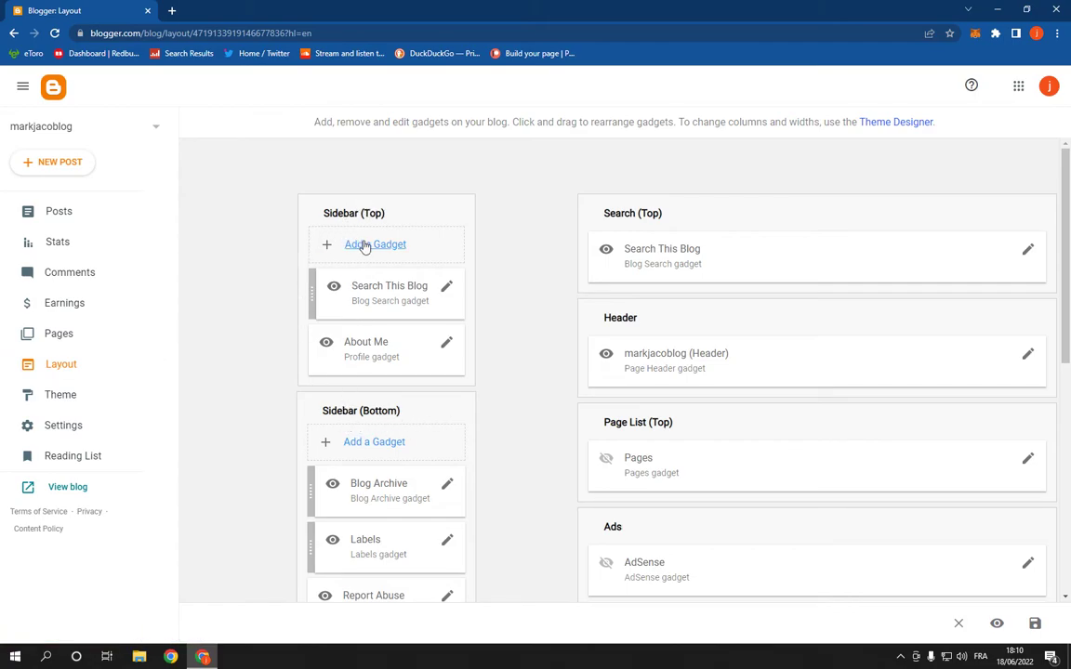
- Add a gadget to Sidebar (Top) and choose HTML/JavaScript
click(376, 244)
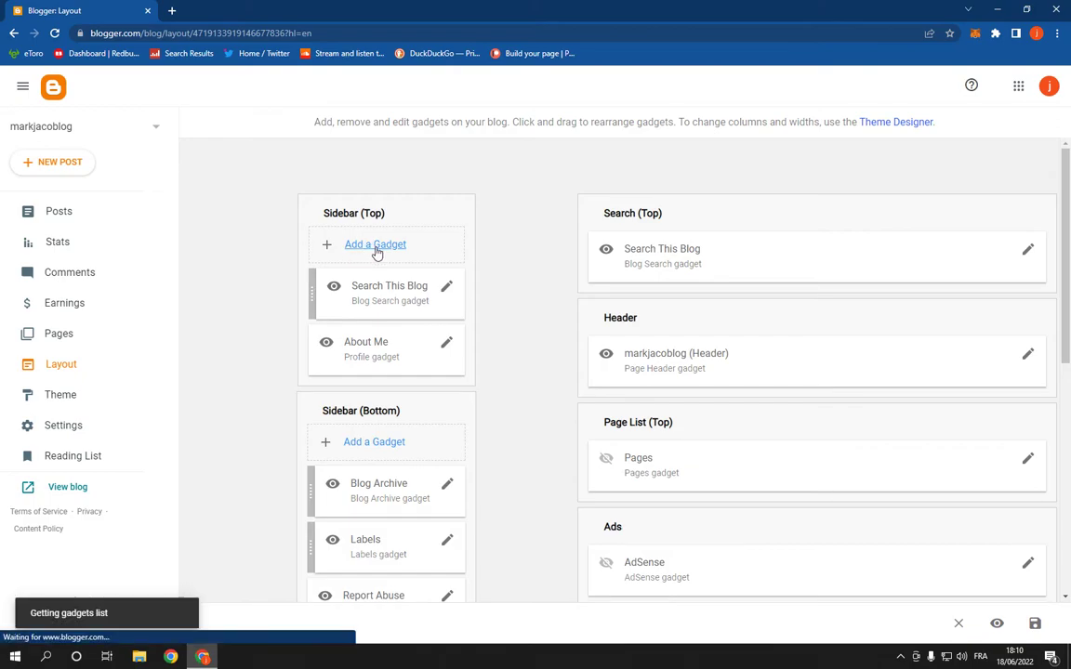
click(376, 244)
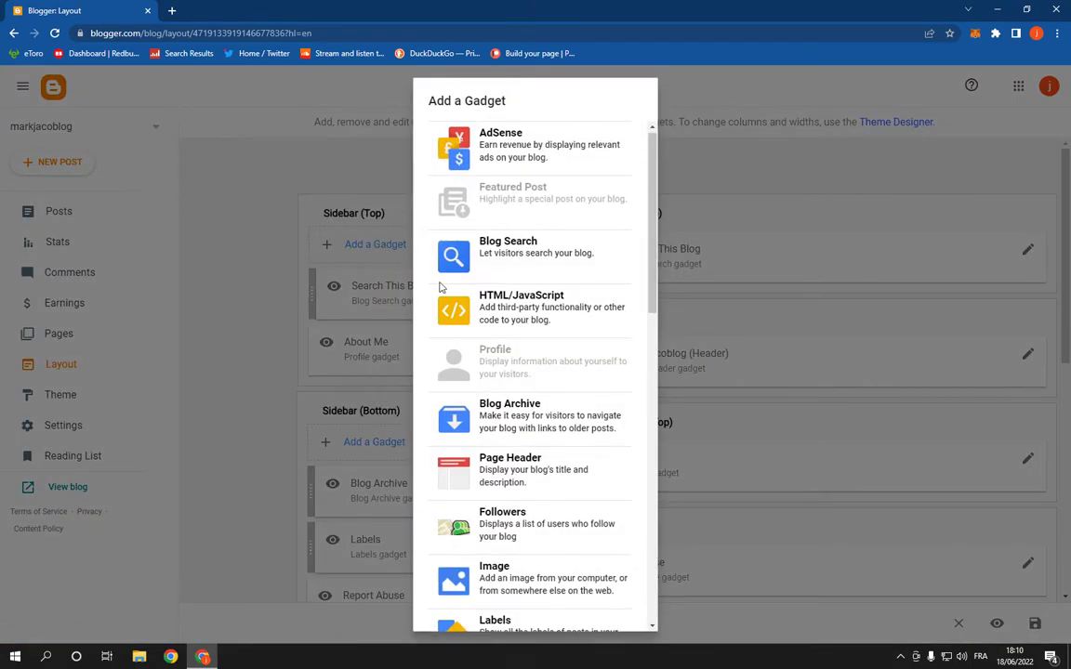
mouse_move(506, 313)
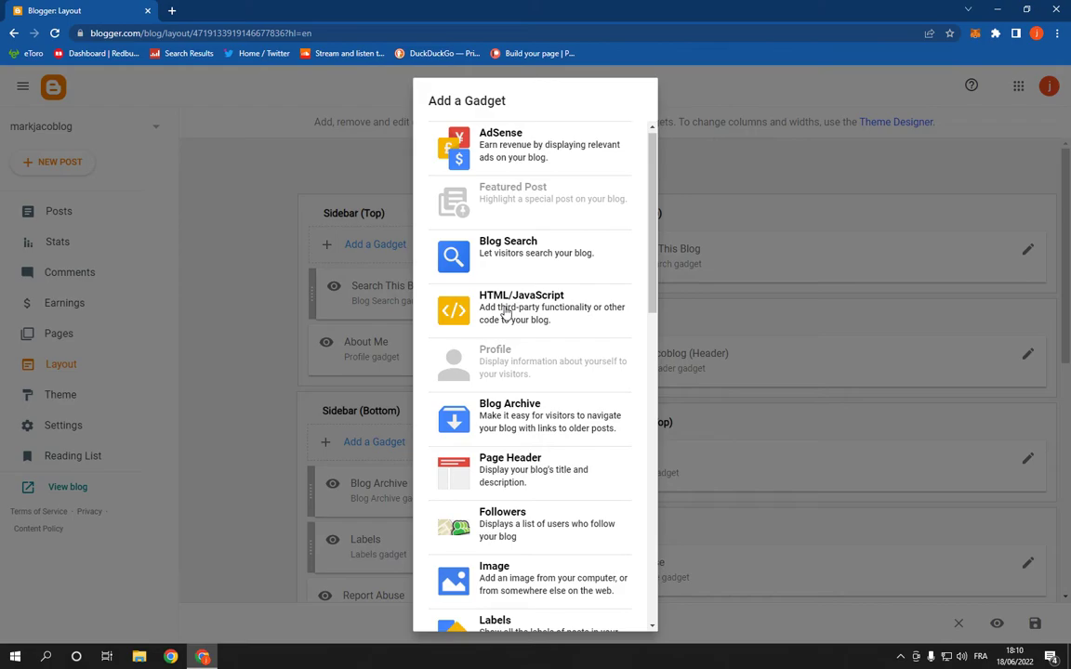
mouse_move(420, 70)
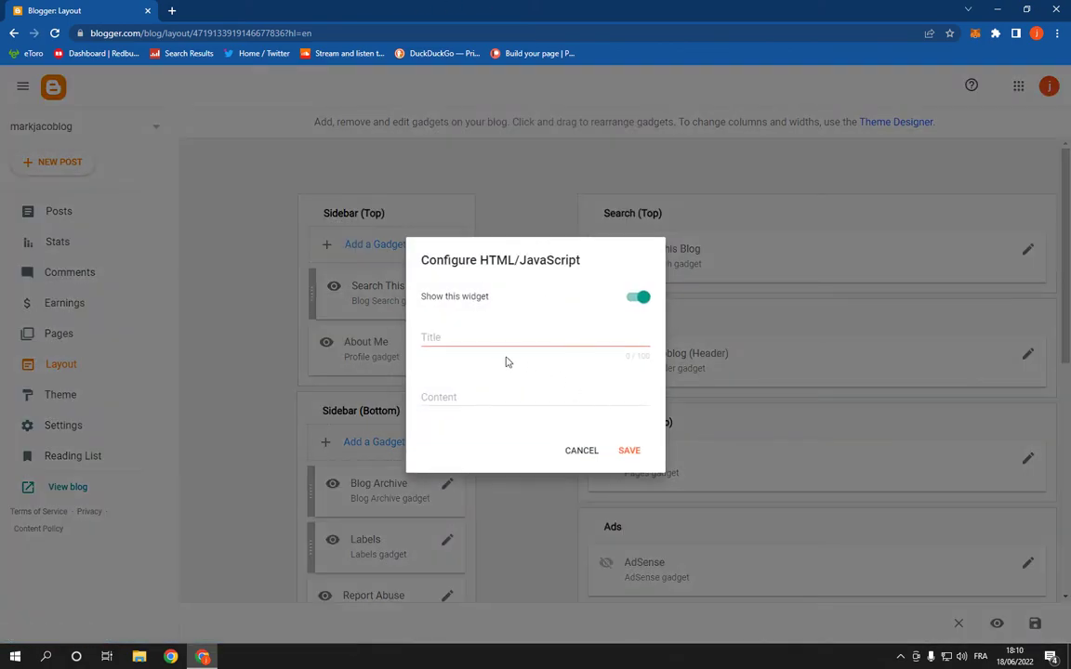
click(536, 338)
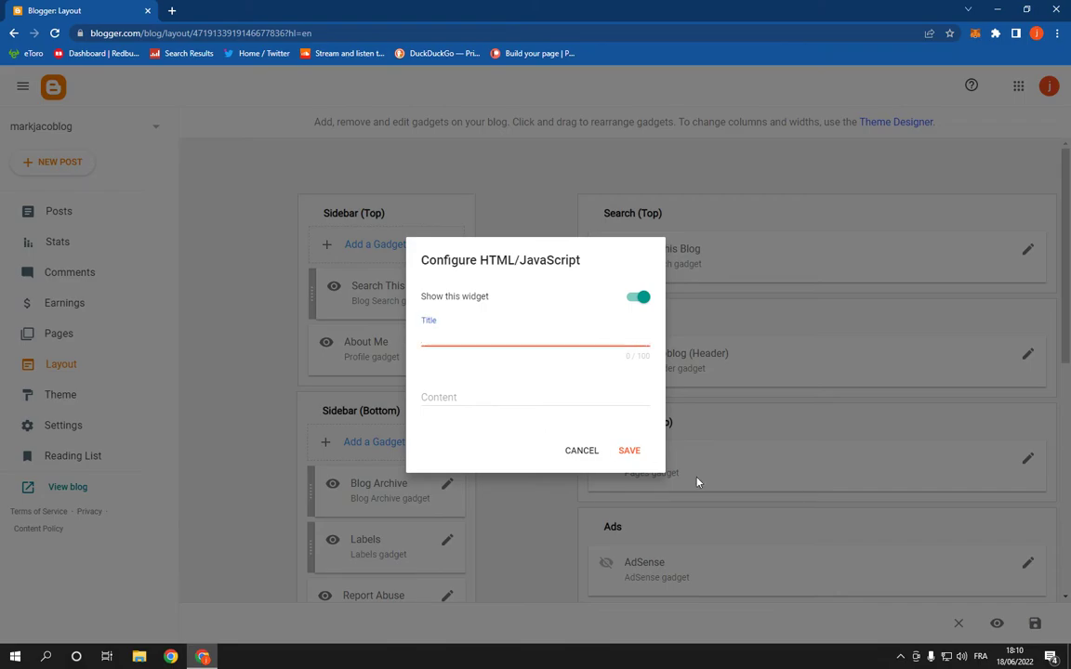
- Save the empty HTML/JavaScript gadget and view the live blog
click(629, 452)
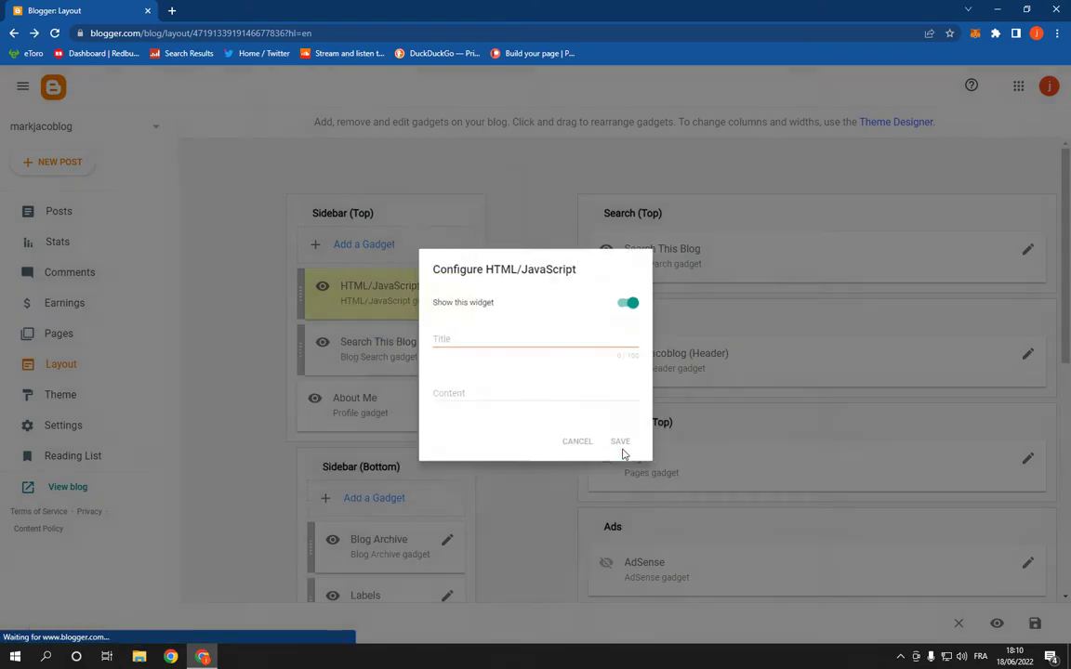
click(621, 440)
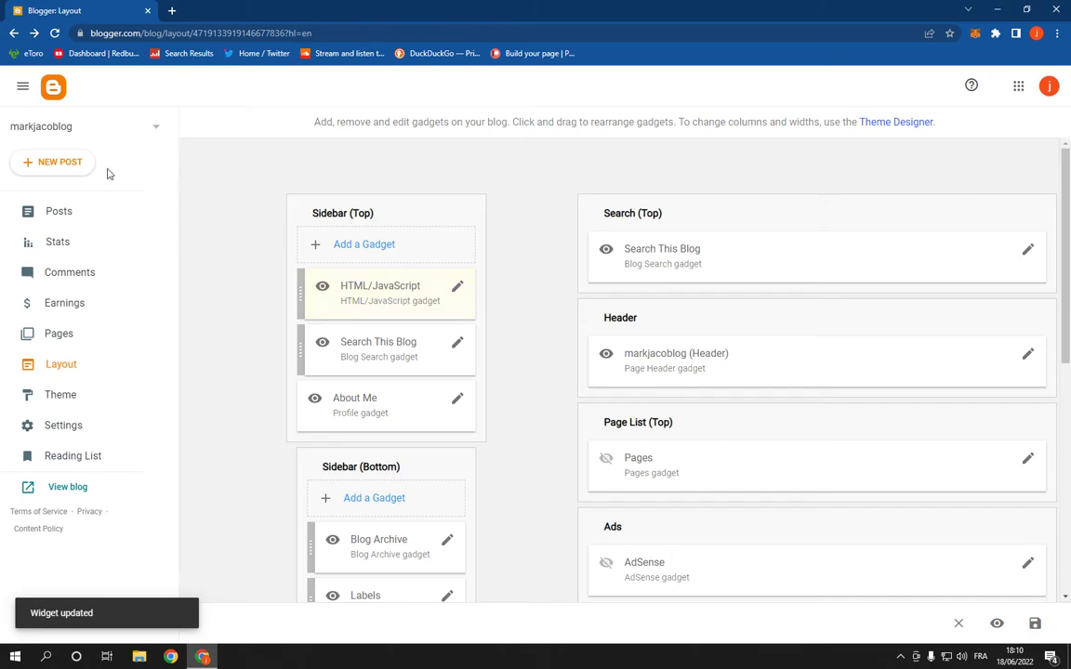
click(66, 487)
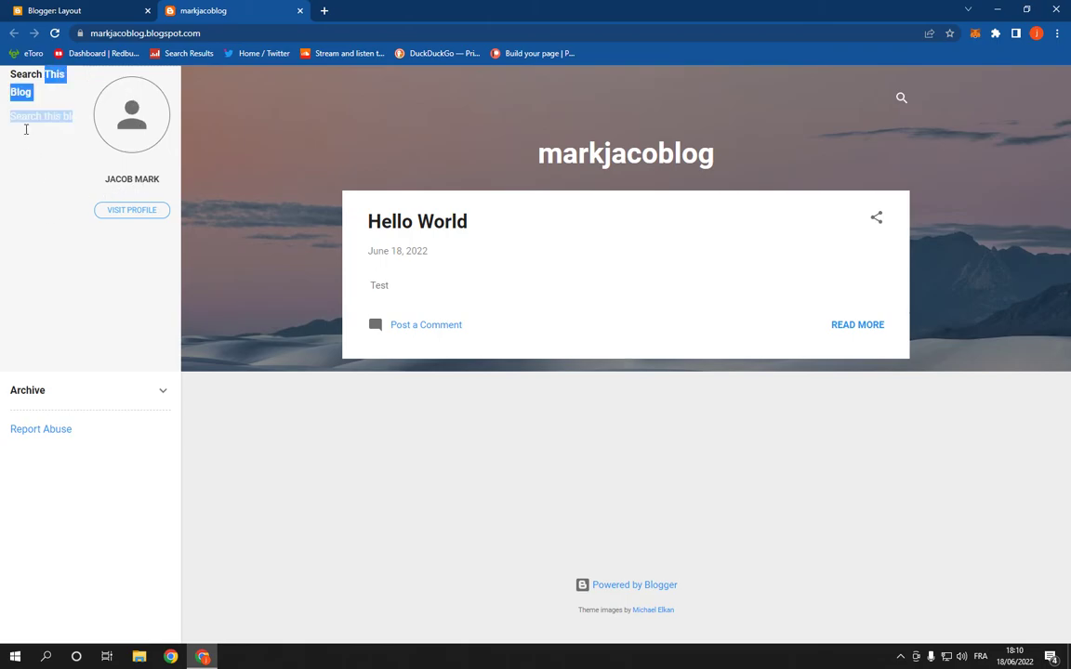
- Expand the sidebar Archive so it lists June 2022 with one post
click(164, 394)
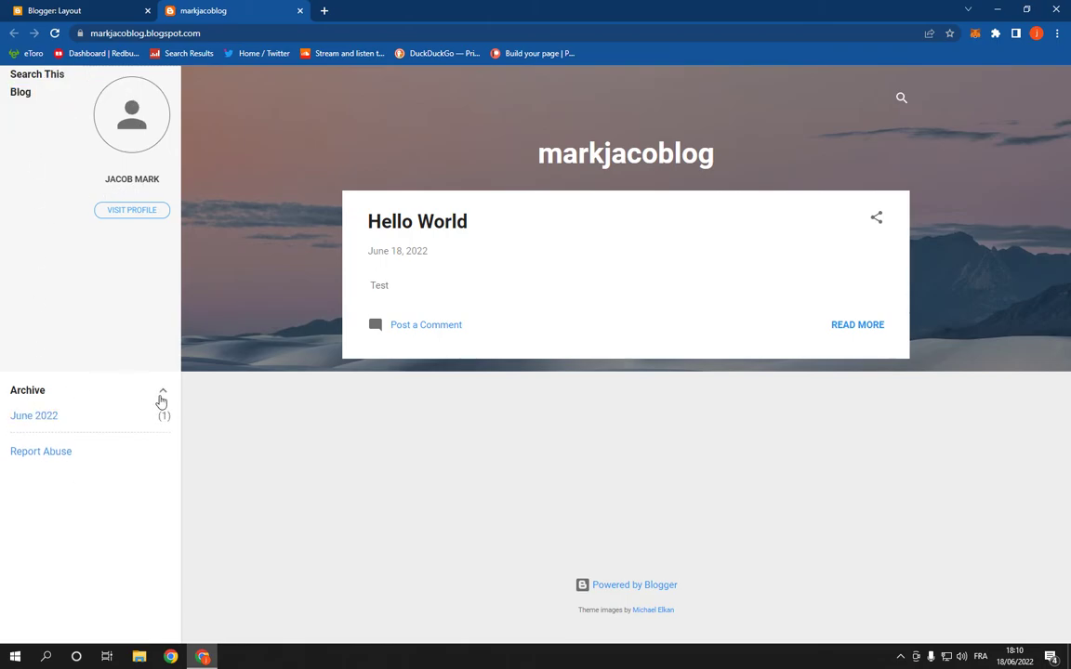